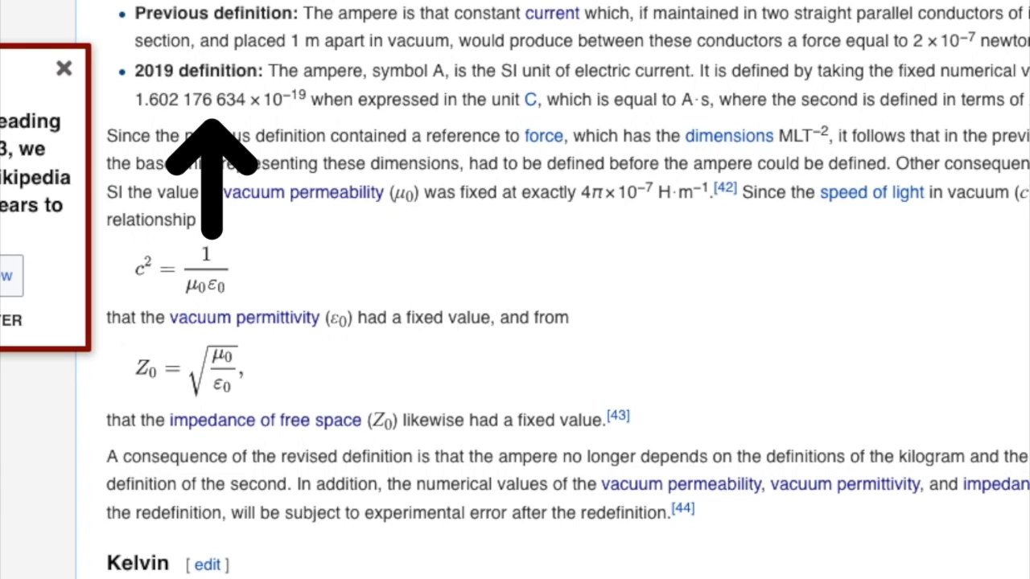
pyautogui.moveTo(211, 169)
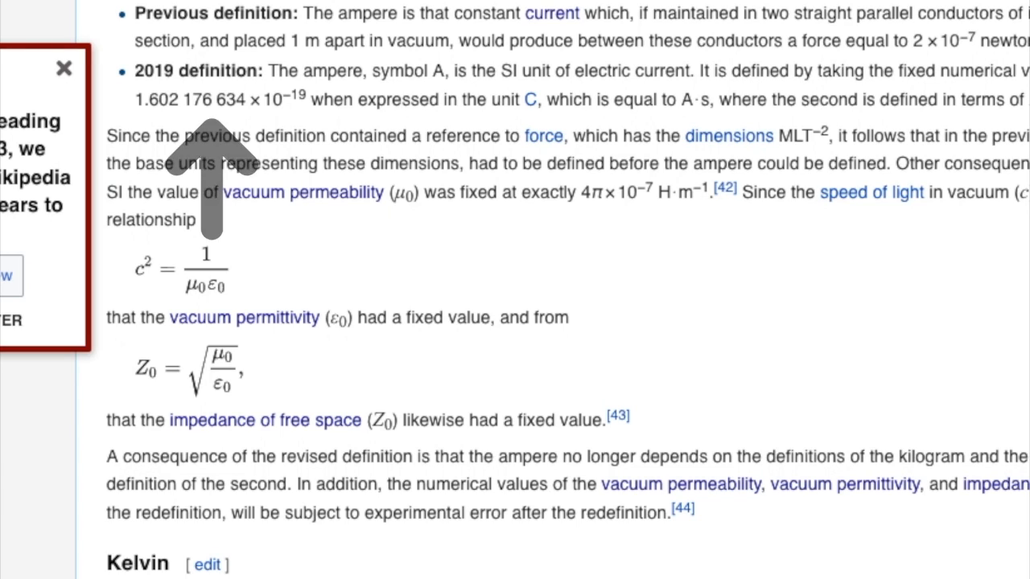